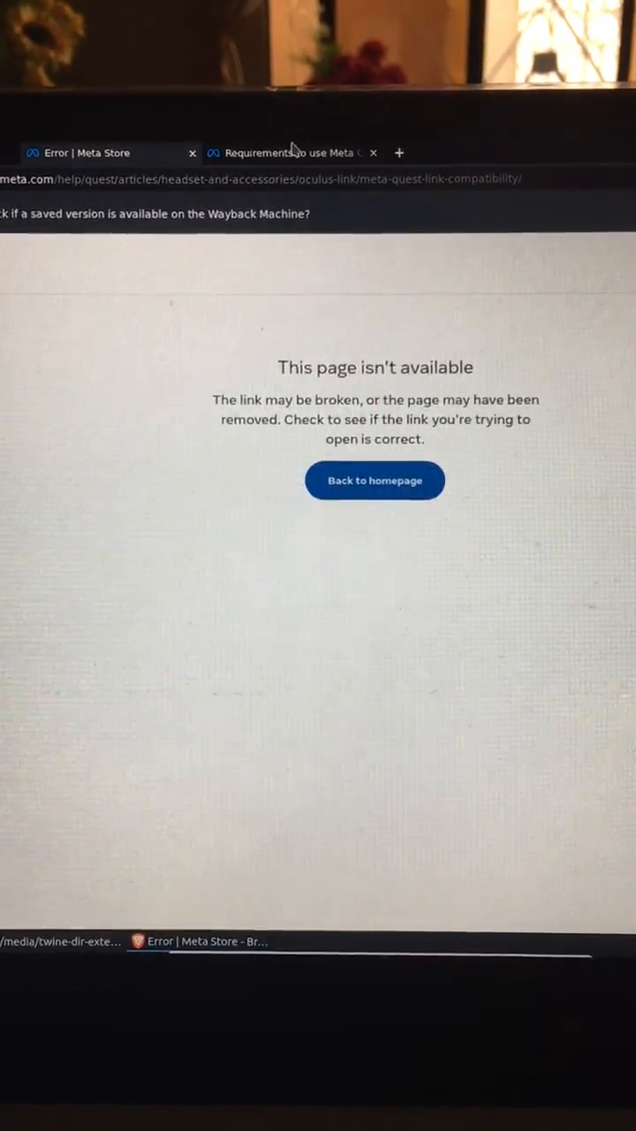
Step: Switch to the 'Requirements to use Meta Quest Link' tab, leaving the error page
{"action": "left_click", "coordinate": [291, 152]}
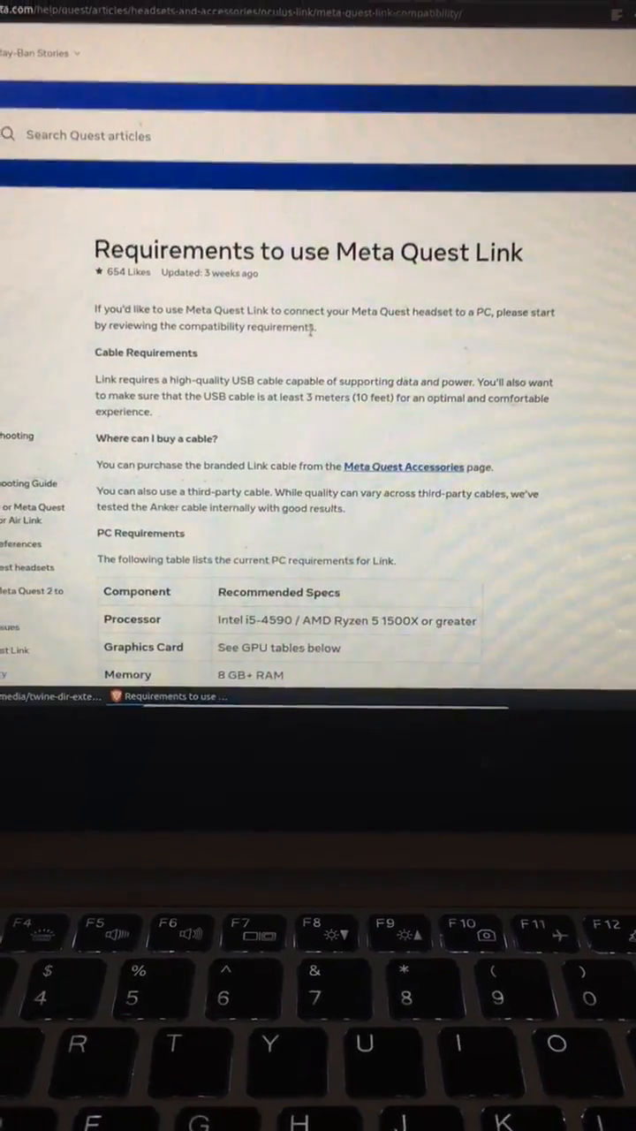
Step: Scroll past the cable requirements to the PC Requirements table and Supported GPUs heading
{"action": "scroll", "scroll_direction": "down", "scroll_amount": 3}
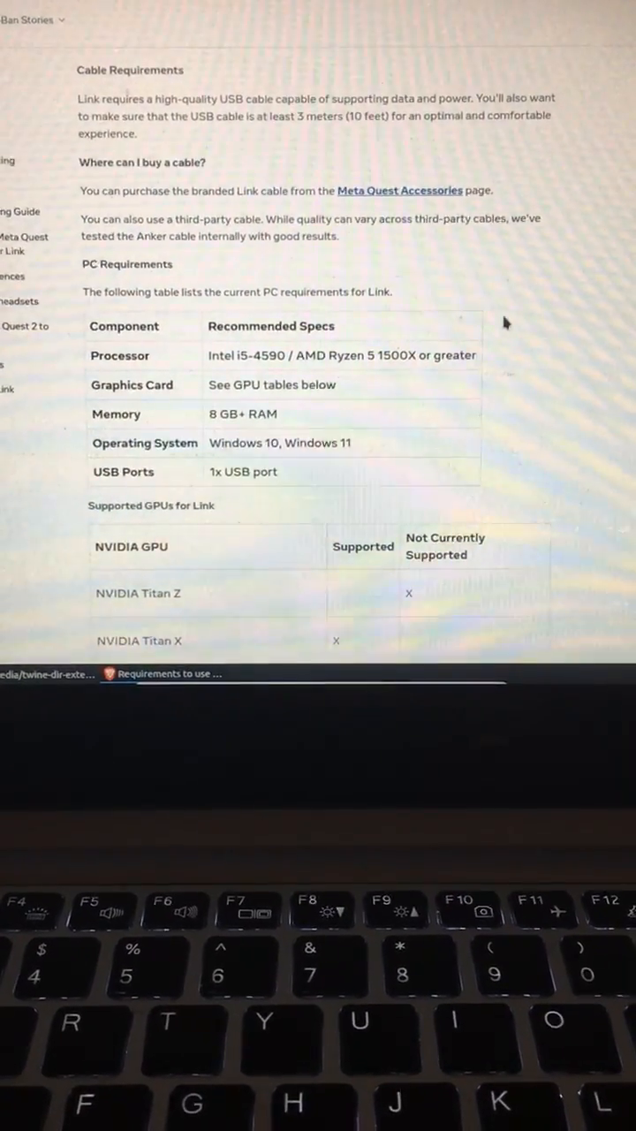
{"action": "scroll", "scroll_direction": "down", "scroll_amount": 3}
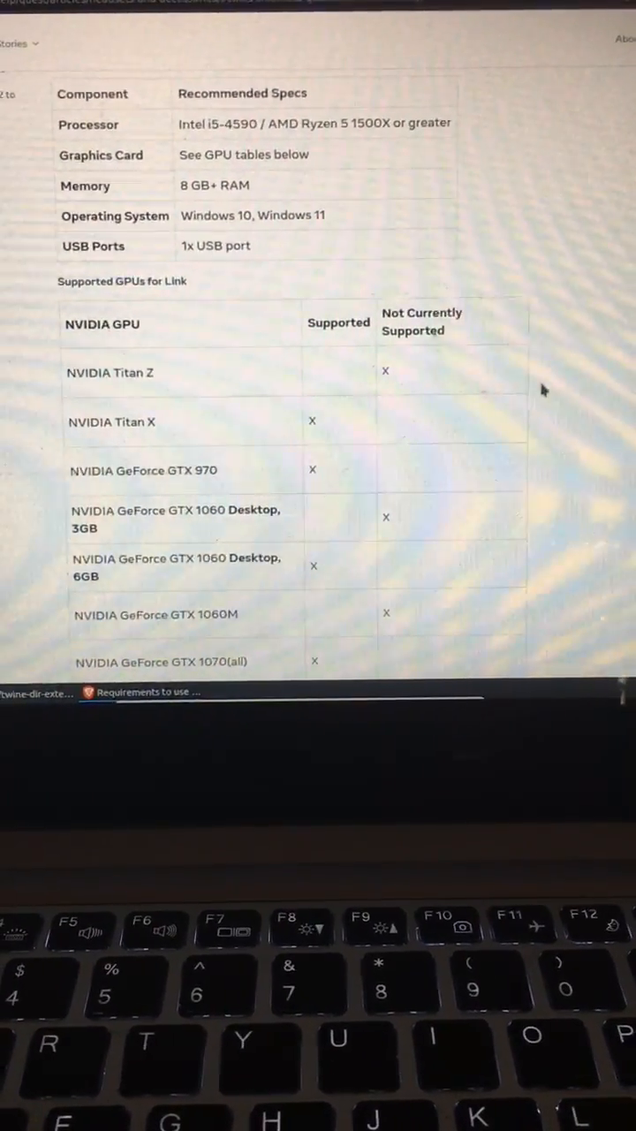
Step: Scroll through the NVIDIA GPU table to the RTX 30-series laptop note and AMD header
{"action": "scroll", "scroll_direction": "down", "scroll_amount": 3}
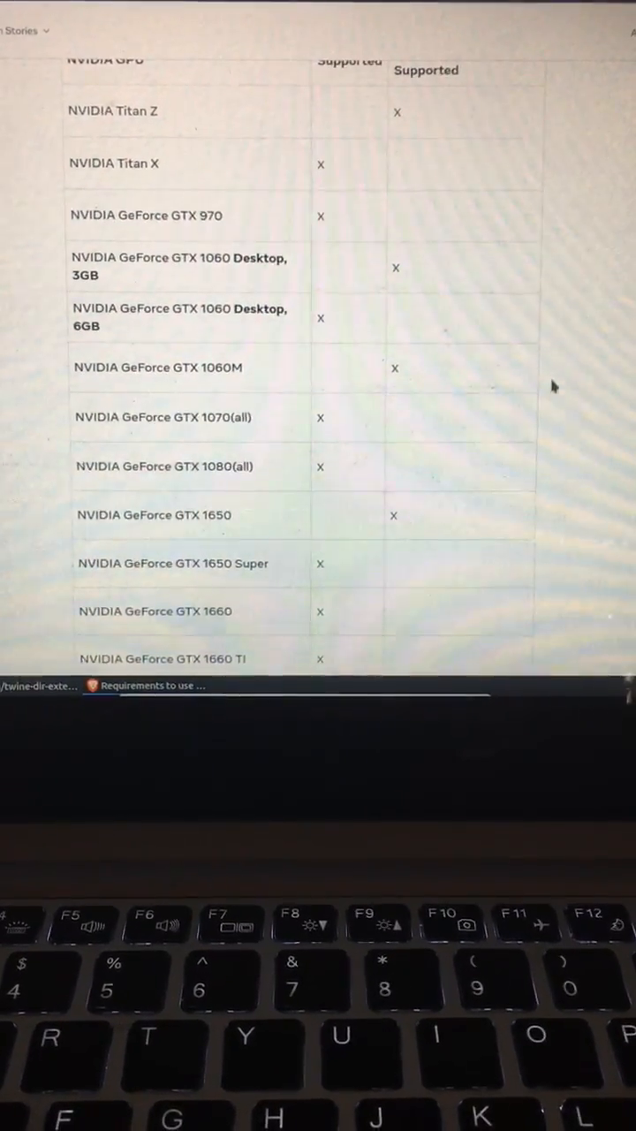
{"action": "scroll", "scroll_direction": "down", "scroll_amount": 3}
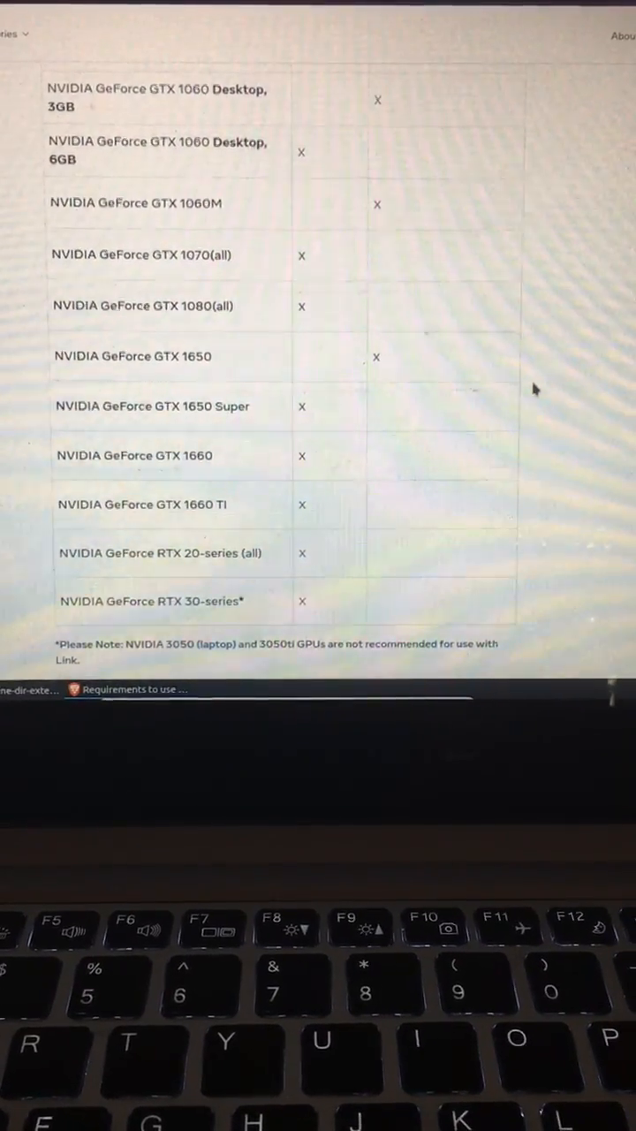
{"action": "scroll", "scroll_direction": "down", "scroll_amount": 3}
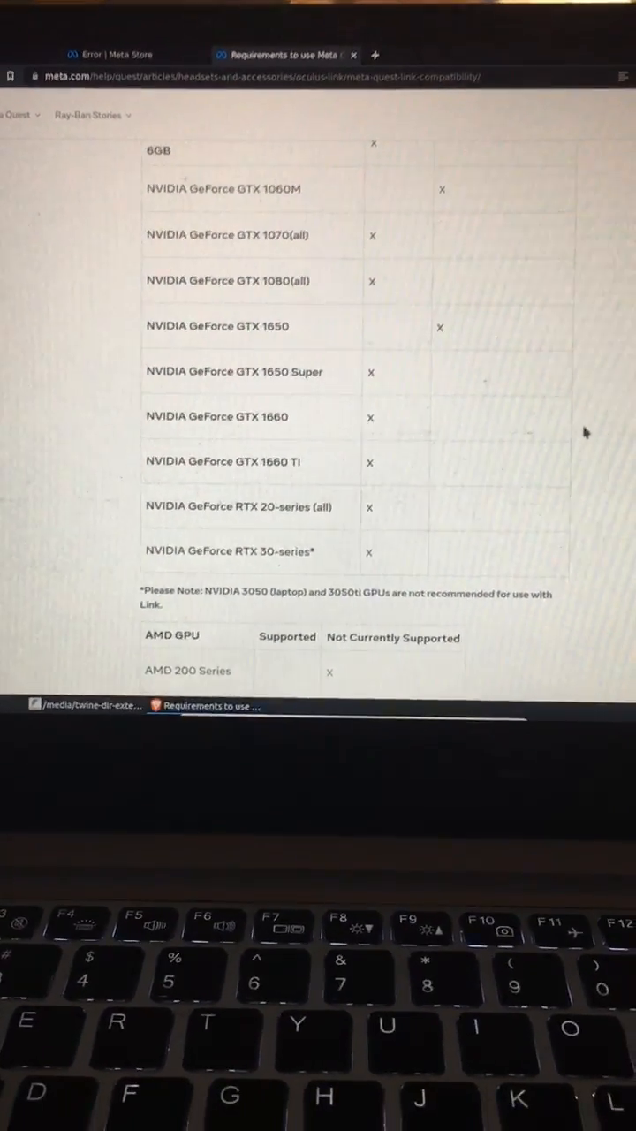
Step: Scroll past the AMD GPU table and Radeon RX 6500 note to Software Requirements
{"action": "scroll", "scroll_direction": "down", "scroll_amount": 3}
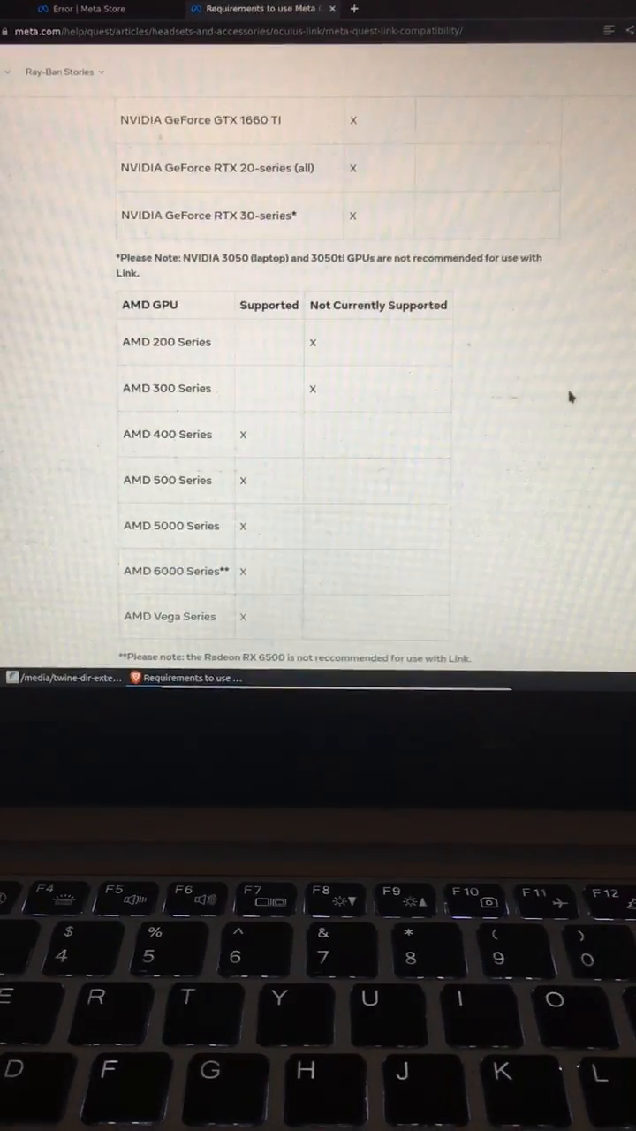
{"action": "scroll", "scroll_direction": "down", "scroll_amount": 3}
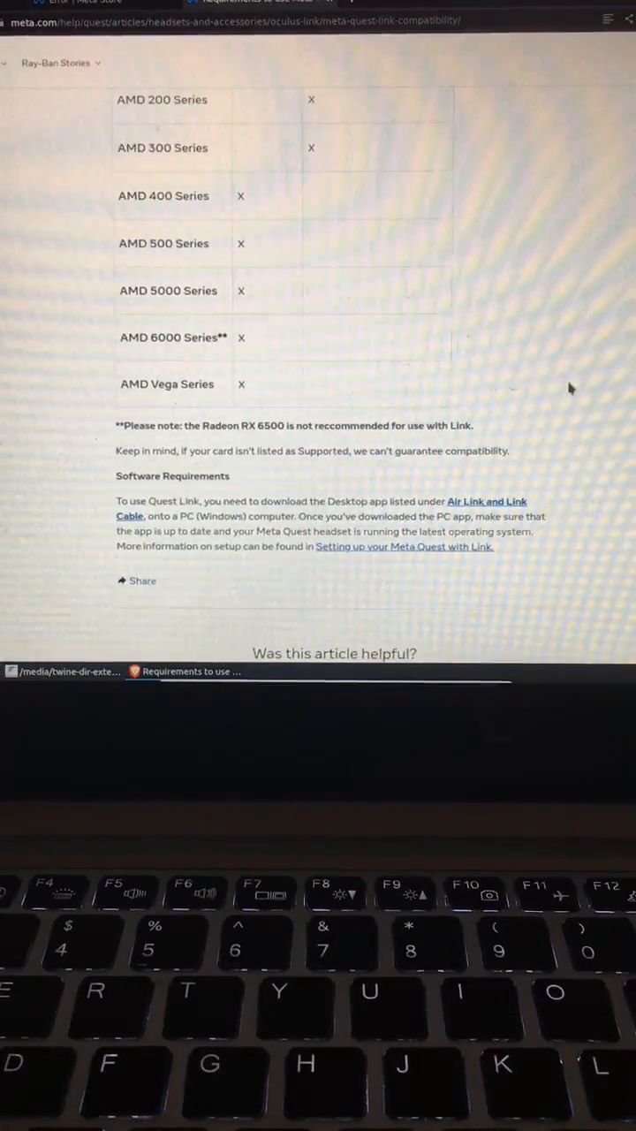
{"action": "scroll", "scroll_direction": "down", "scroll_amount": 3}
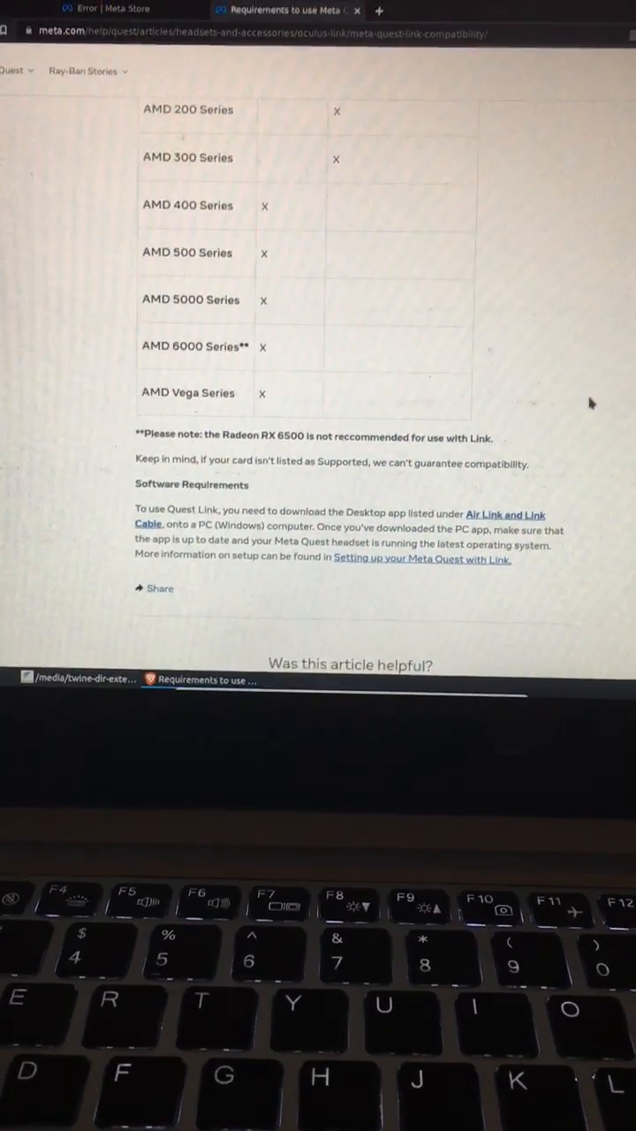
Step: Scroll back up to the Supported GPUs for Link heading and Titan Z row
{"action": "scroll", "scroll_direction": "up", "scroll_amount": 3}
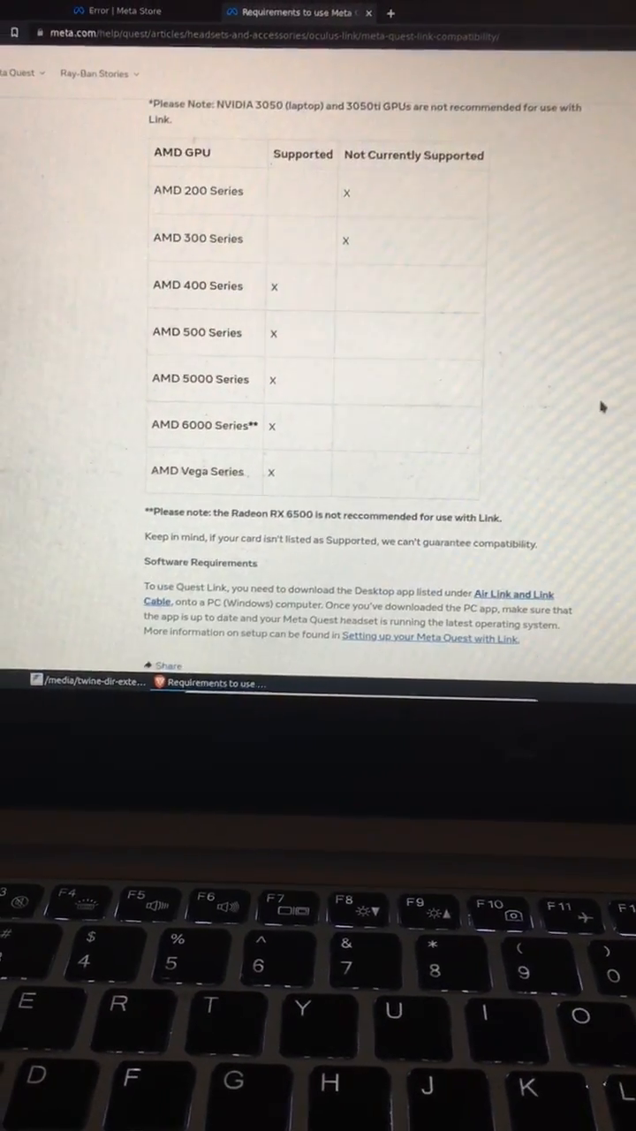
{"action": "scroll", "scroll_direction": "up", "scroll_amount": 3}
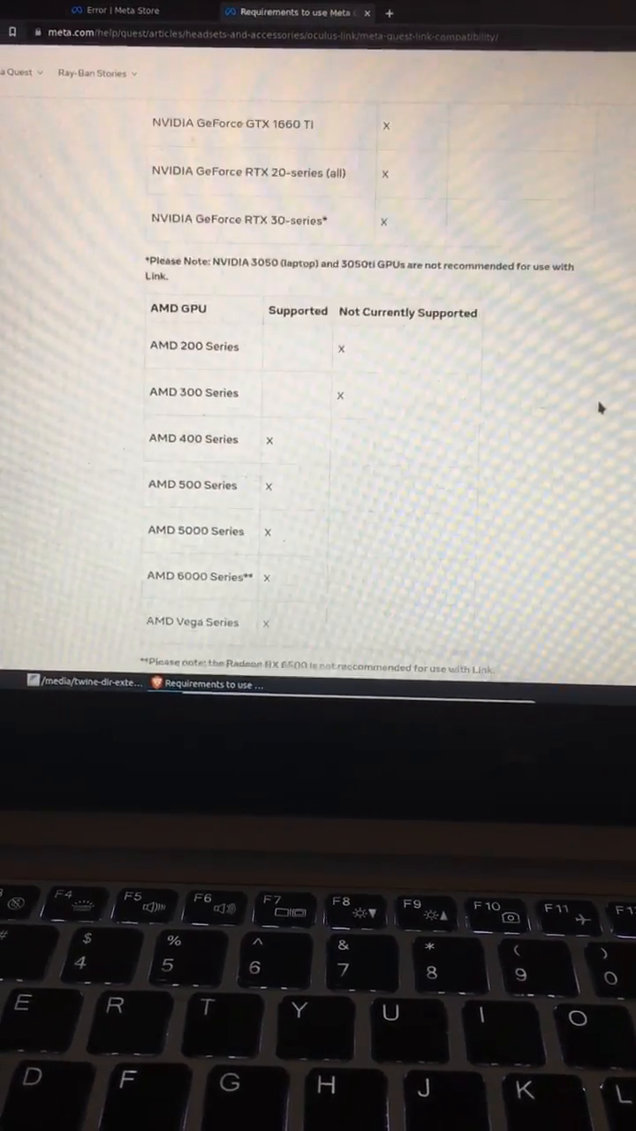
{"action": "scroll", "scroll_direction": "up", "scroll_amount": 3}
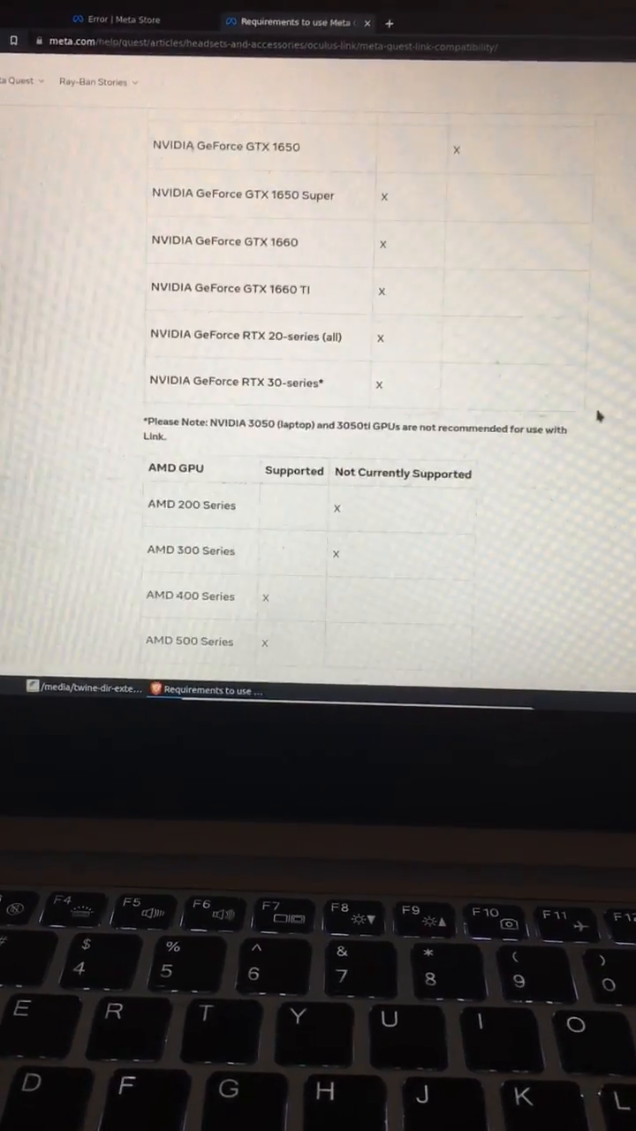
{"action": "scroll", "scroll_direction": "up", "scroll_amount": 3}
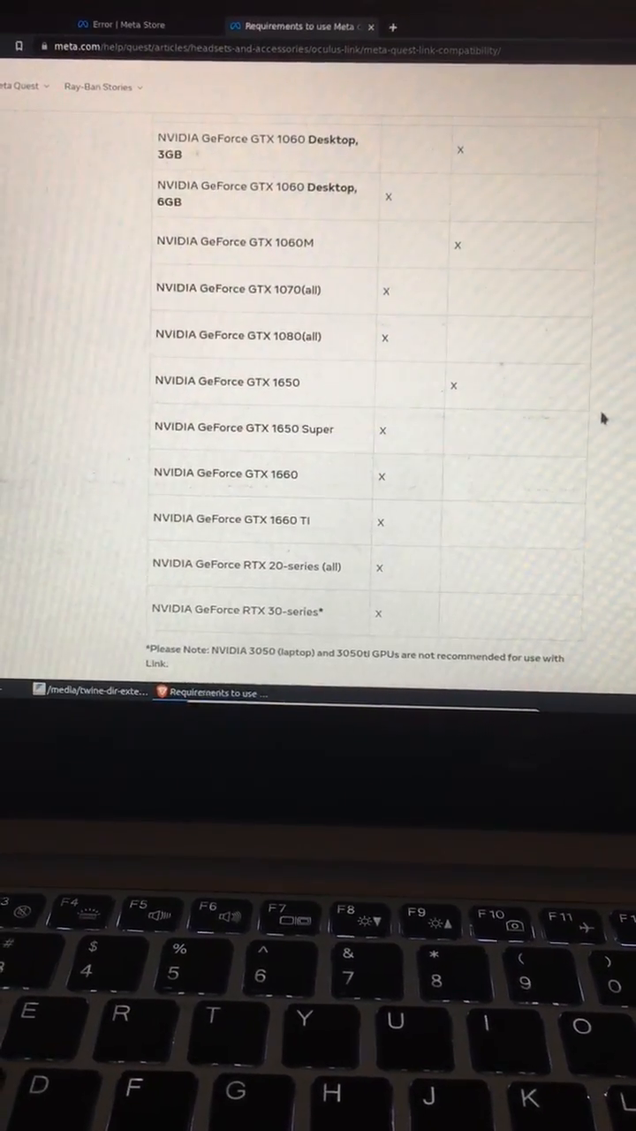
{"action": "scroll", "scroll_direction": "up", "scroll_amount": 3}
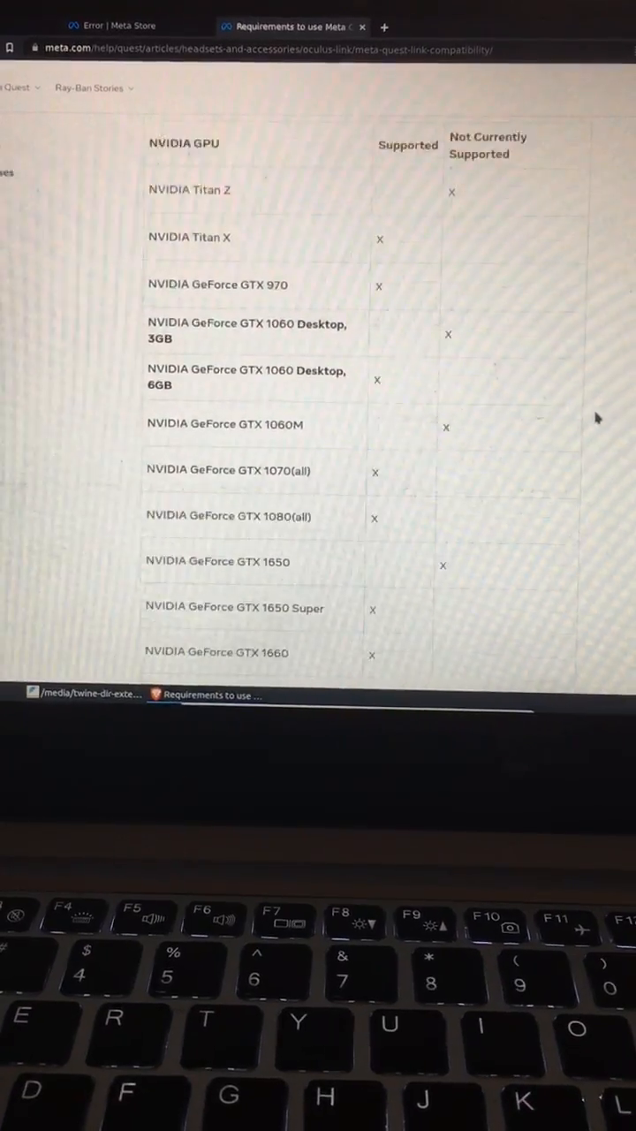
{"action": "scroll", "scroll_direction": "up", "scroll_amount": 3}
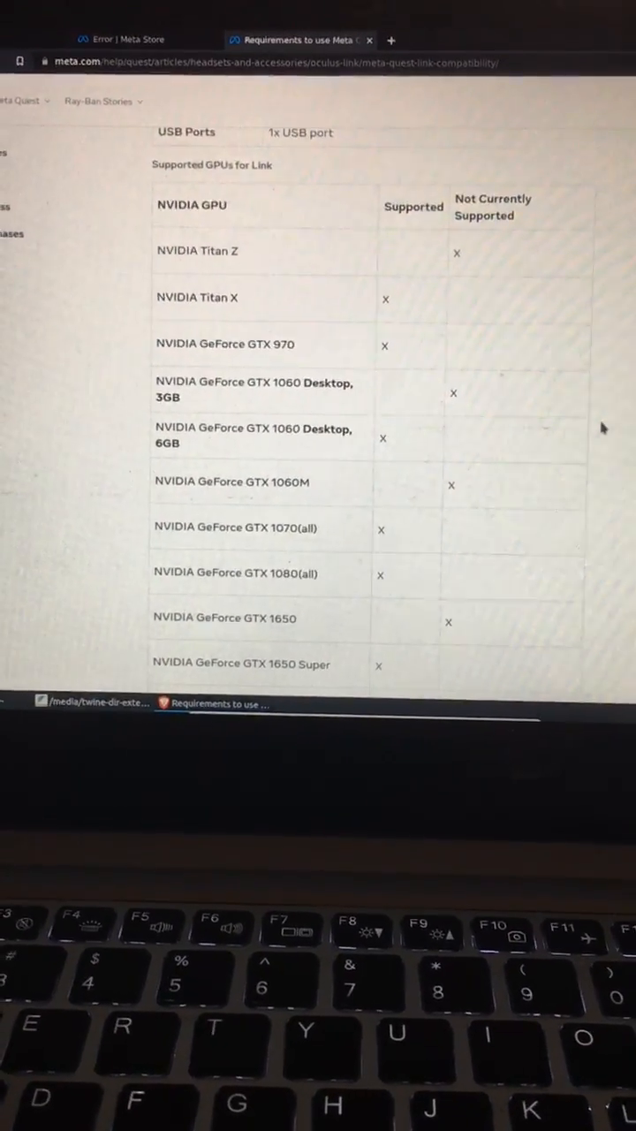